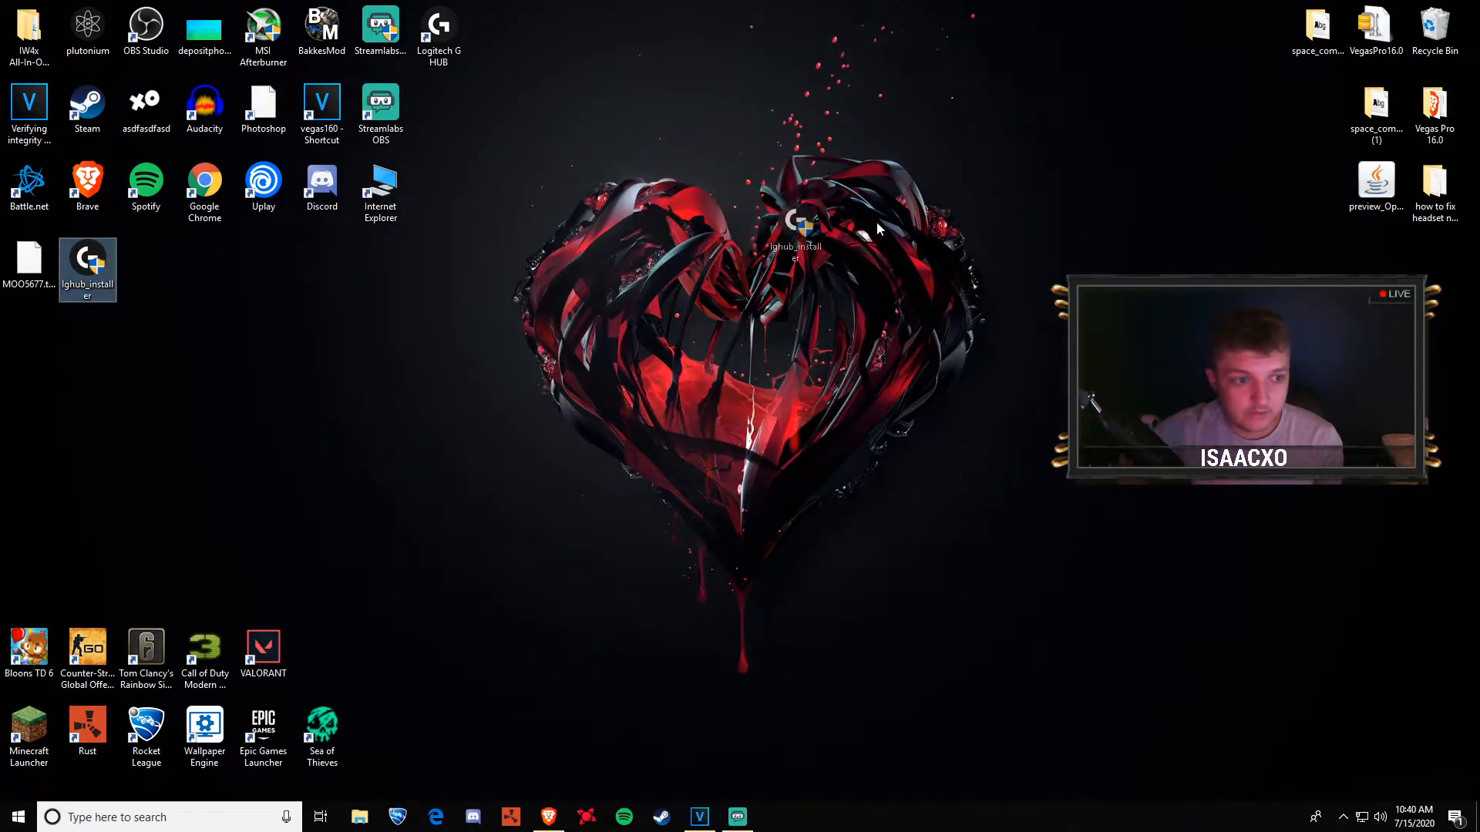
# Empty the Recycle Bin from its right-click menu after removing the old lghub_installer
pyautogui.rightClick(1434, 24)
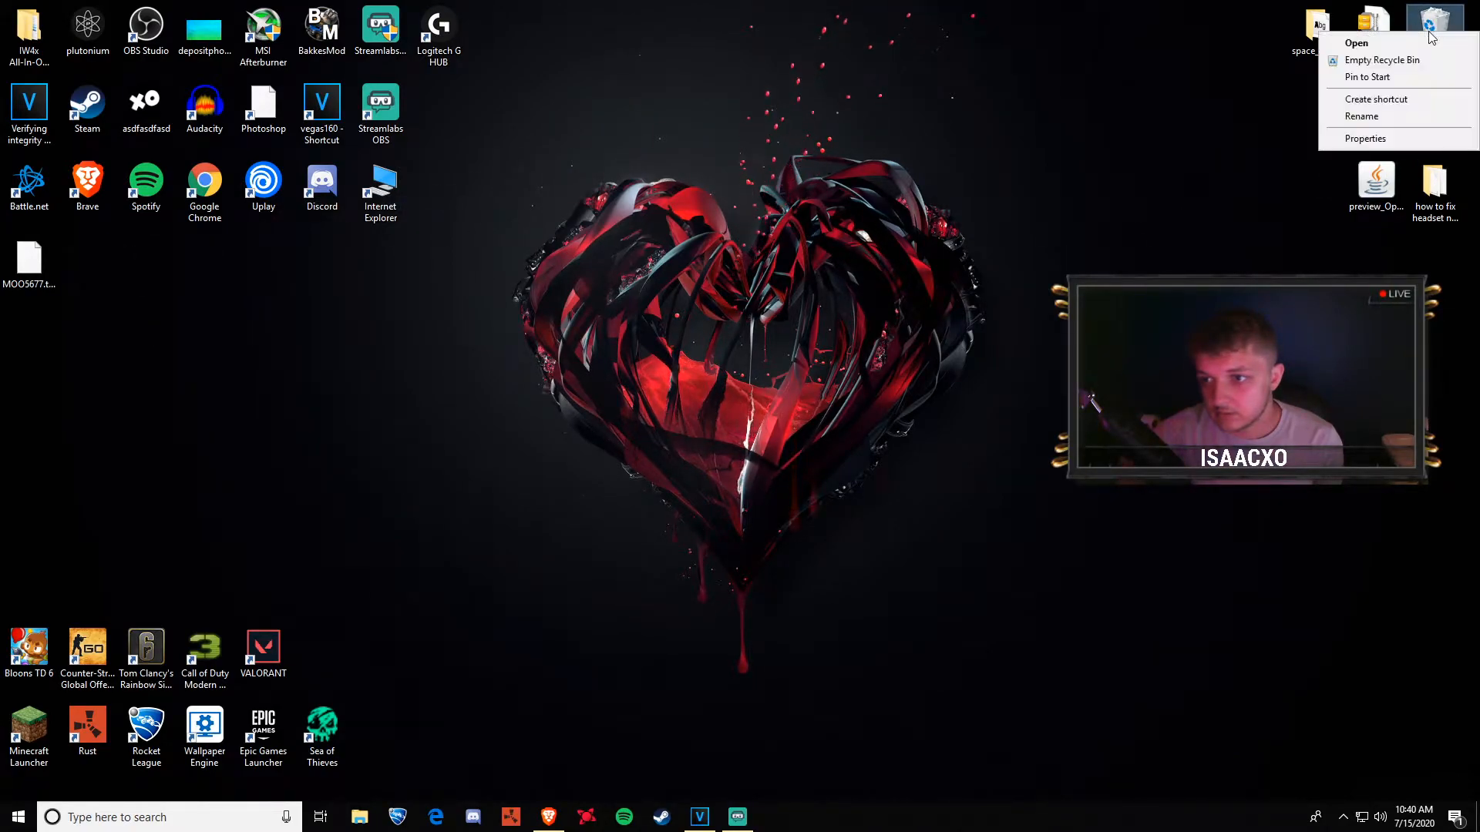
pyautogui.click(793, 400)
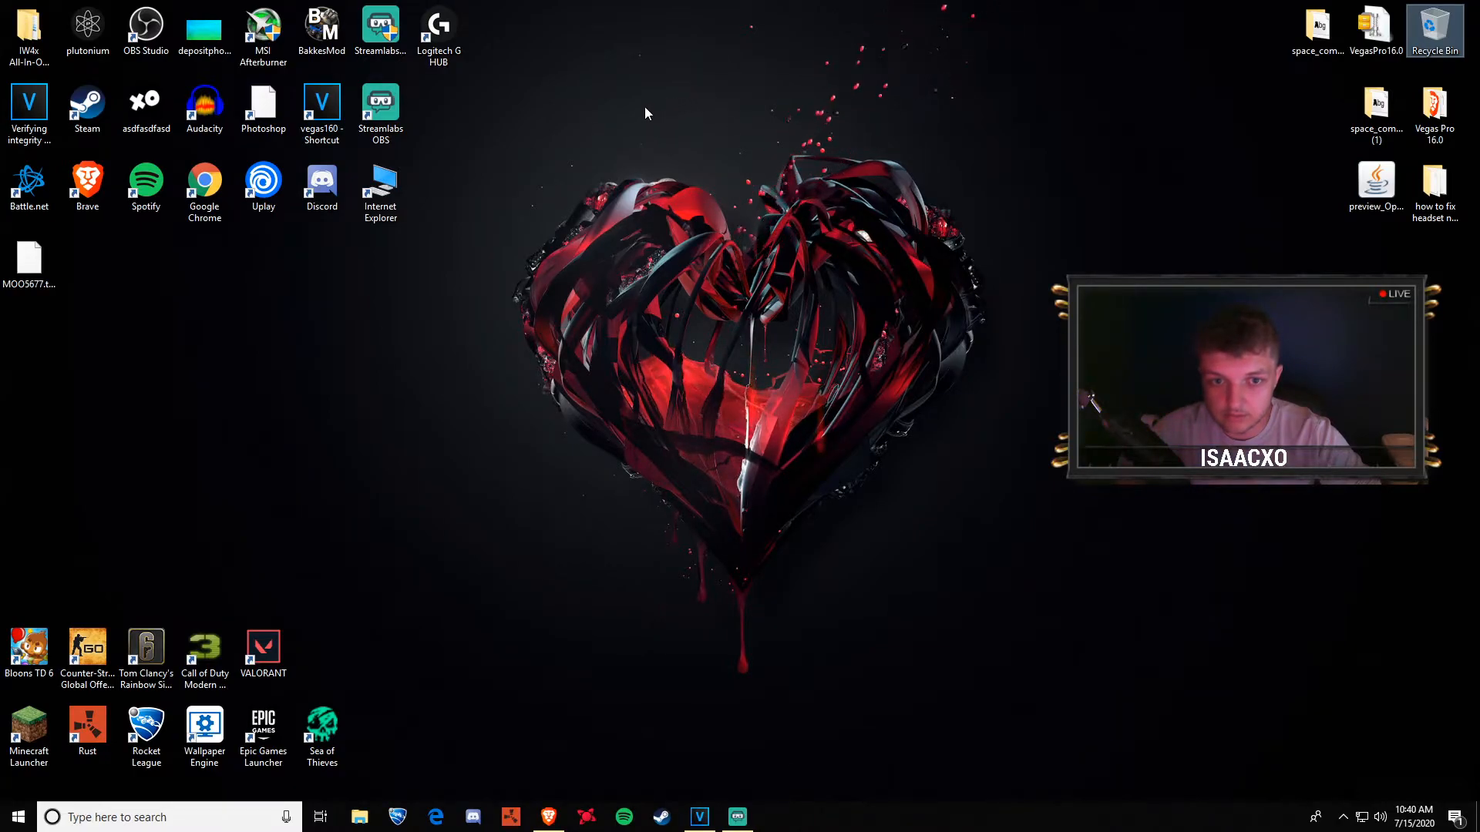
pyautogui.click(380, 189)
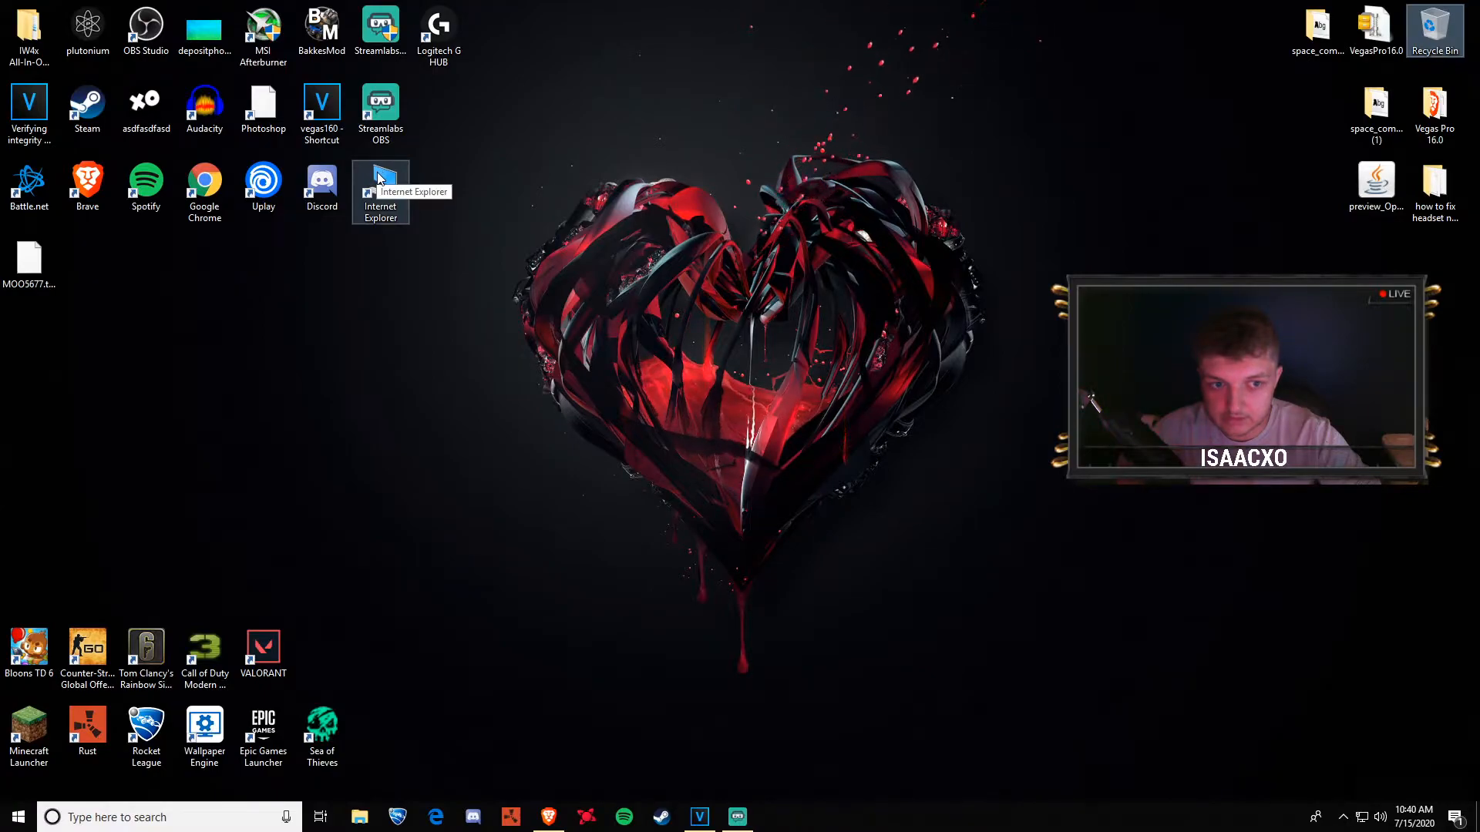
pyautogui.moveTo(399, 170)
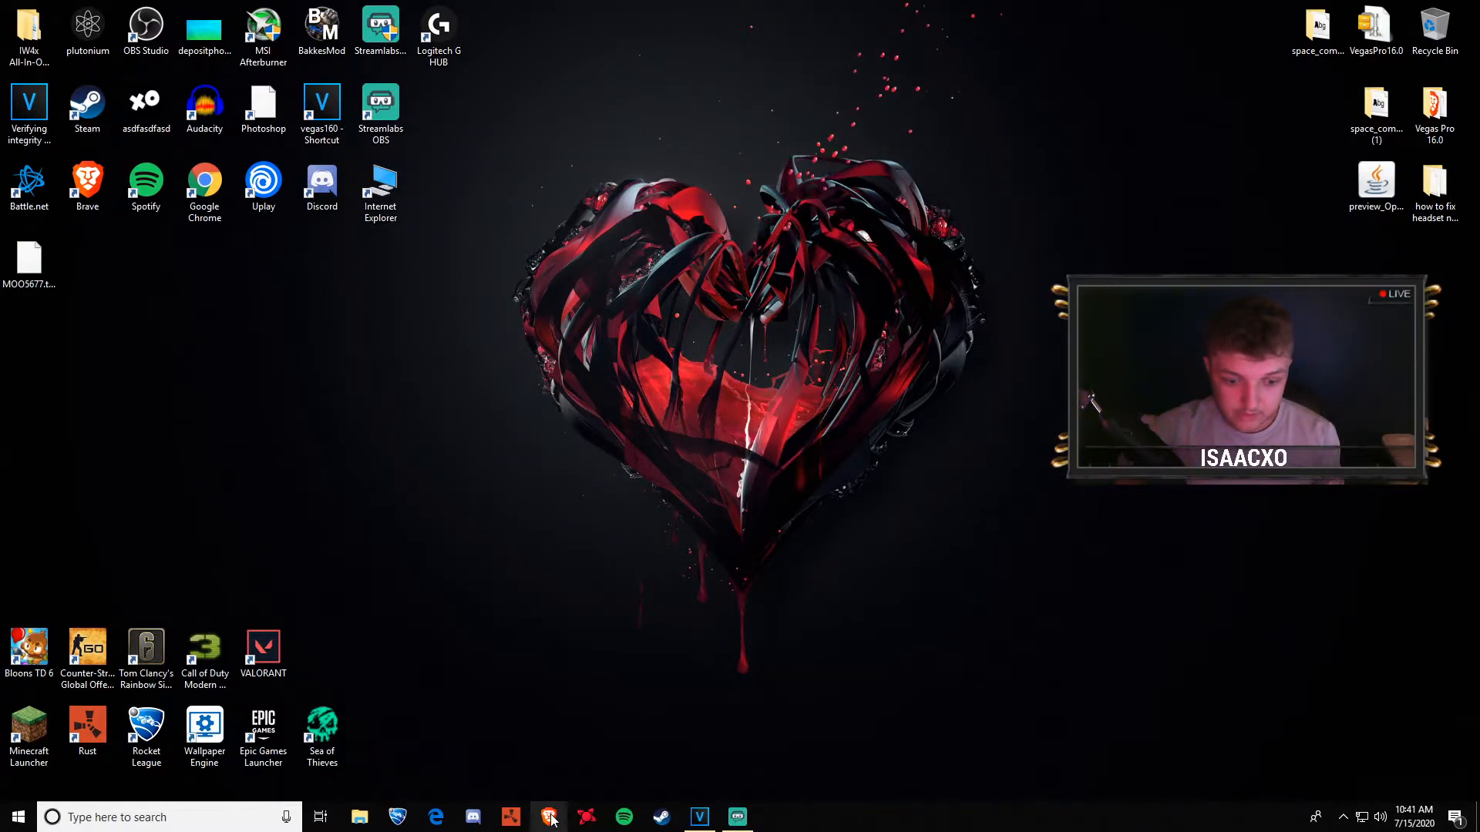
# Search 'logitech ghub' in Brave and download G HUB from support.logi.com
pyautogui.click(548, 817)
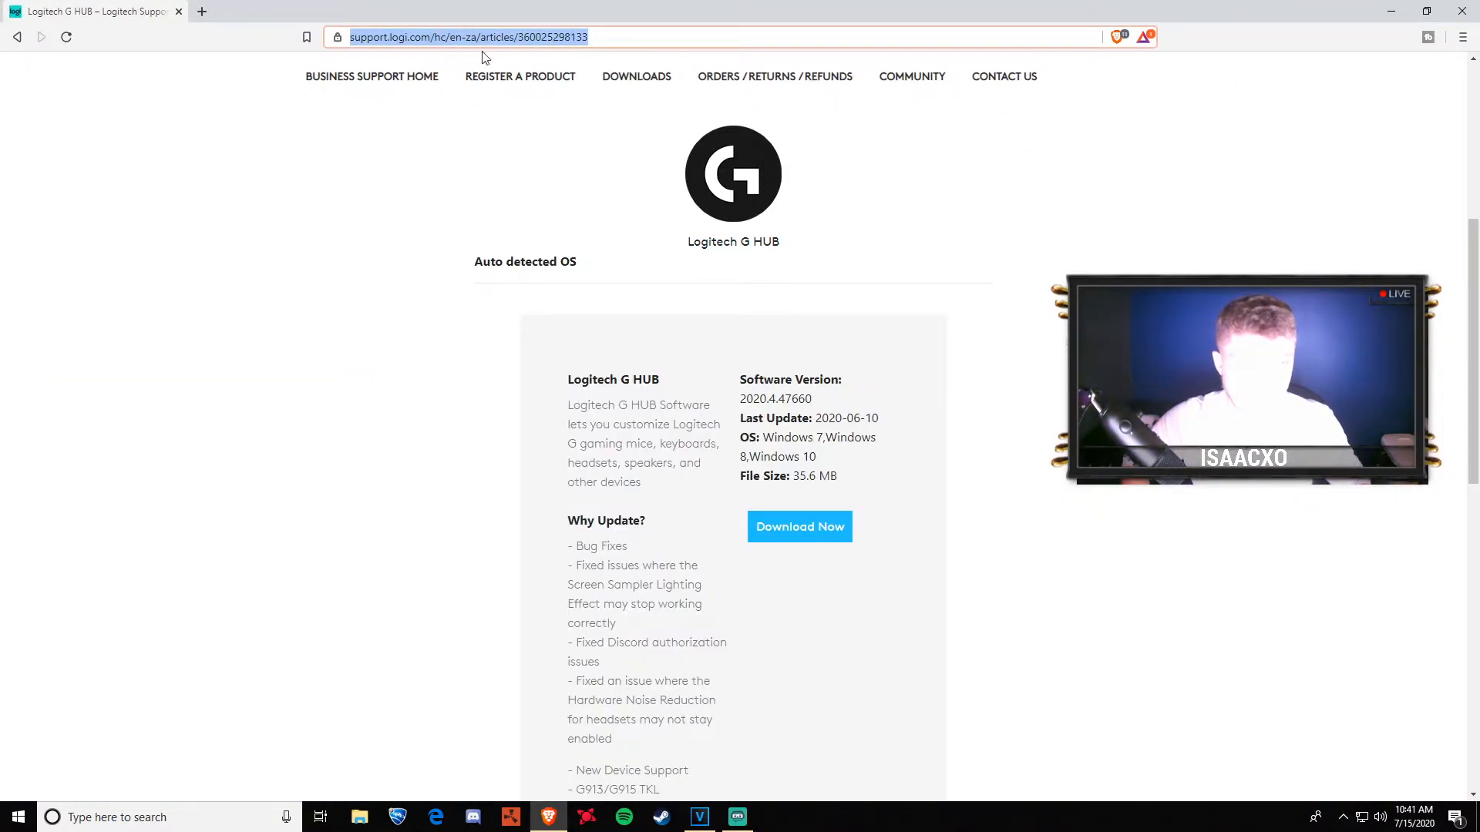
pyautogui.write('logitech ghub')
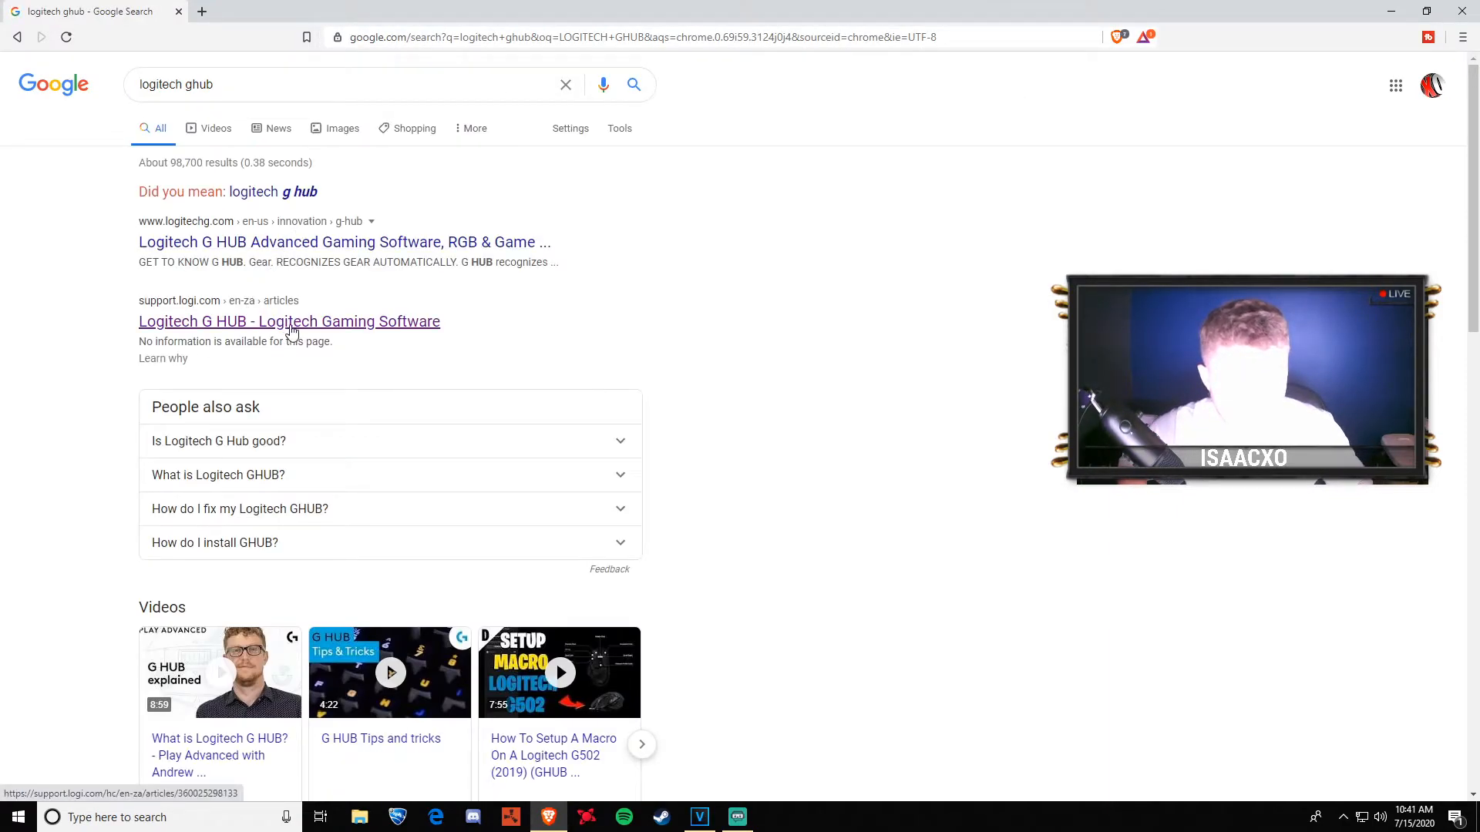
pyautogui.click(289, 320)
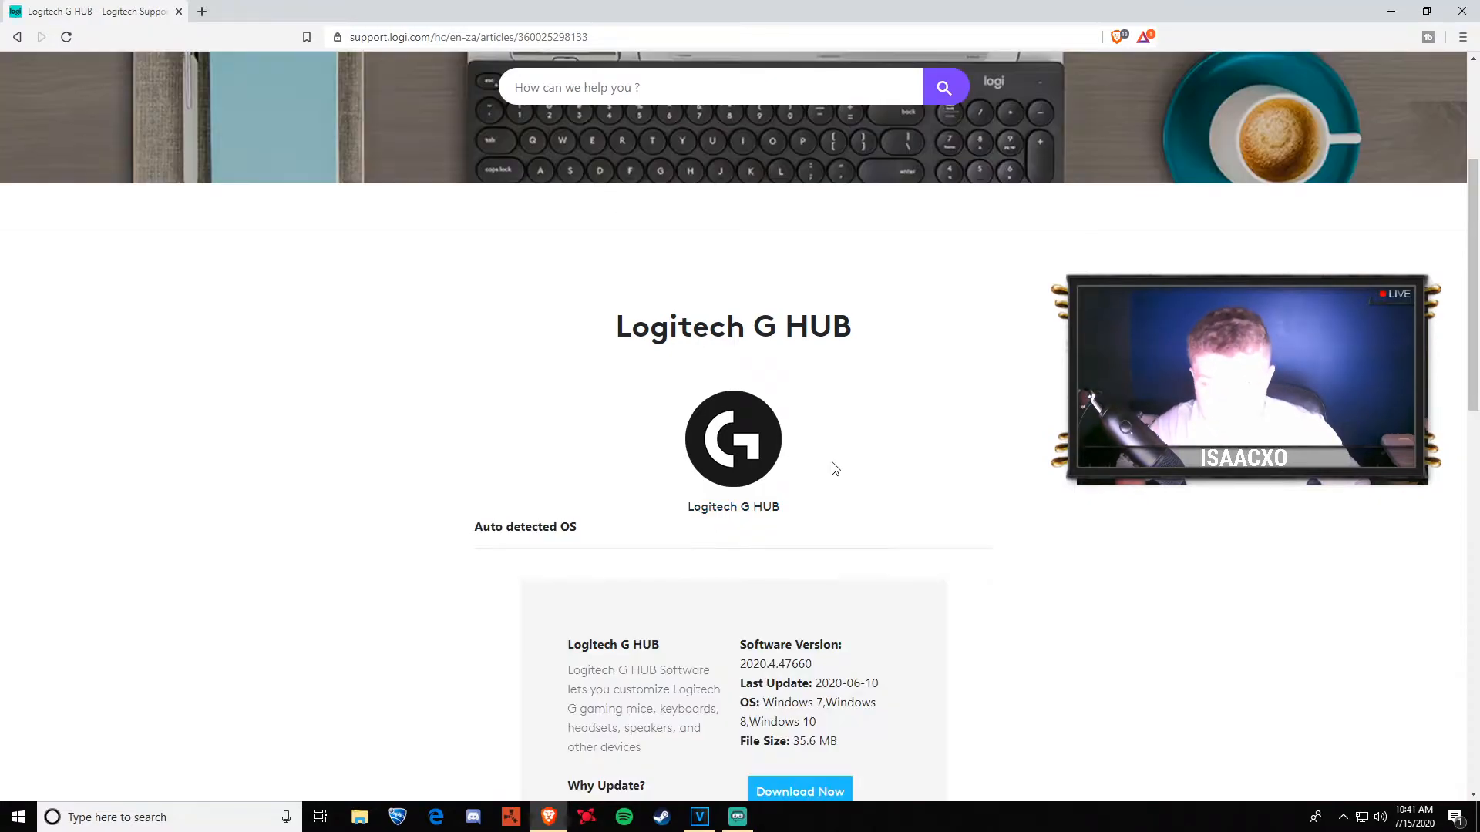
pyautogui.scroll(-3)
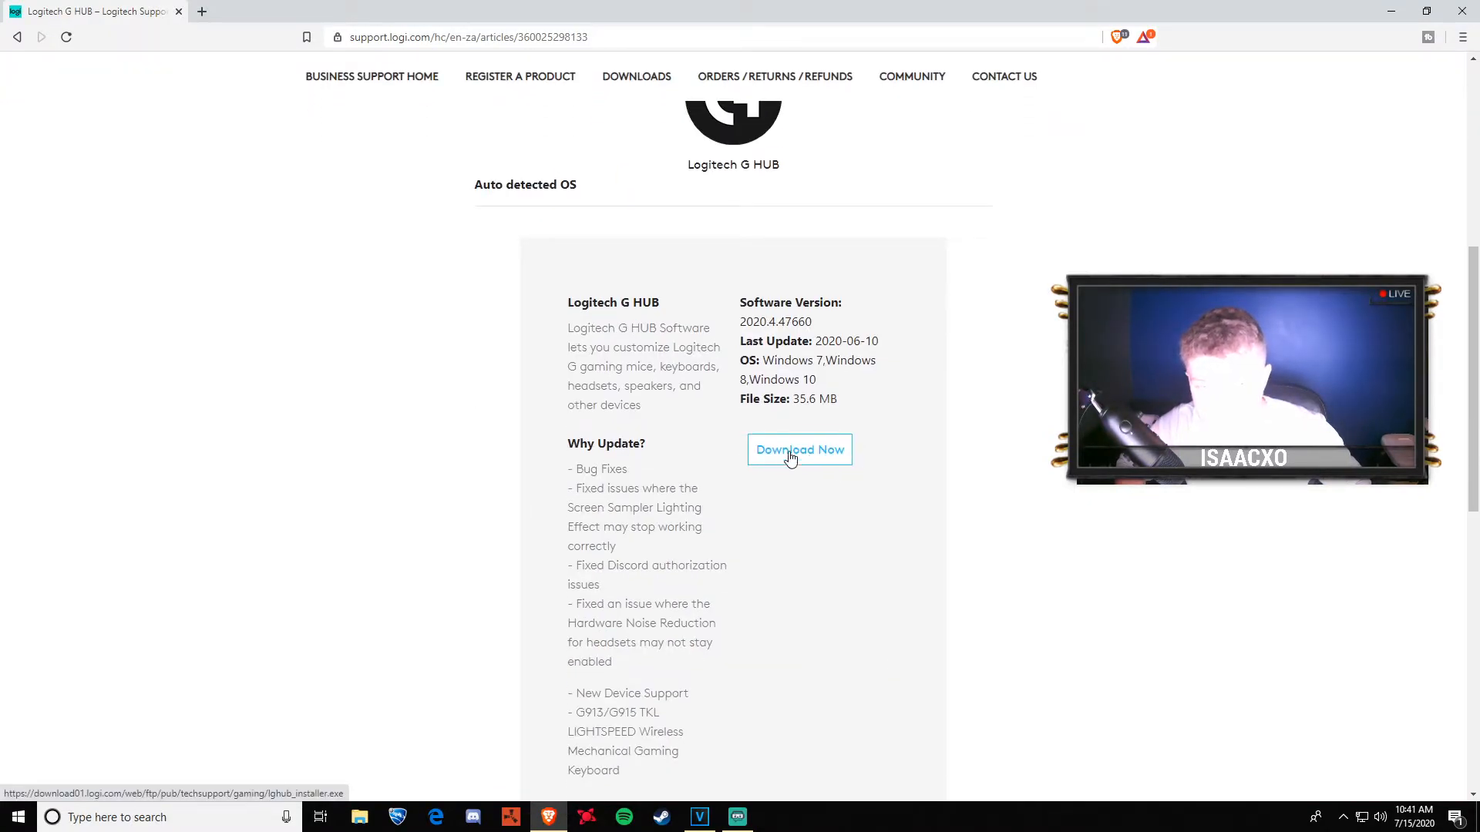
pyautogui.scroll(-3)
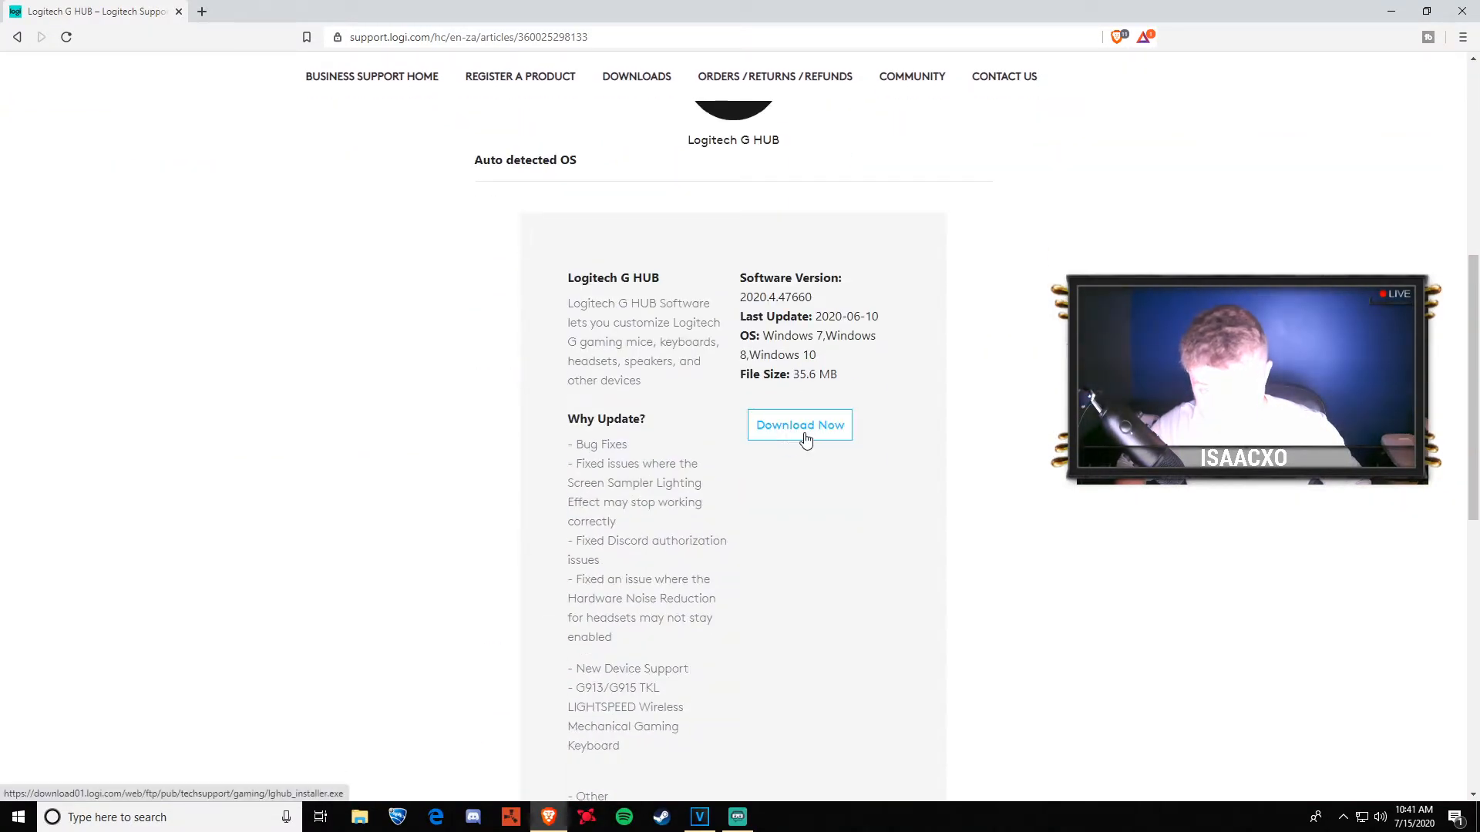
pyautogui.click(799, 425)
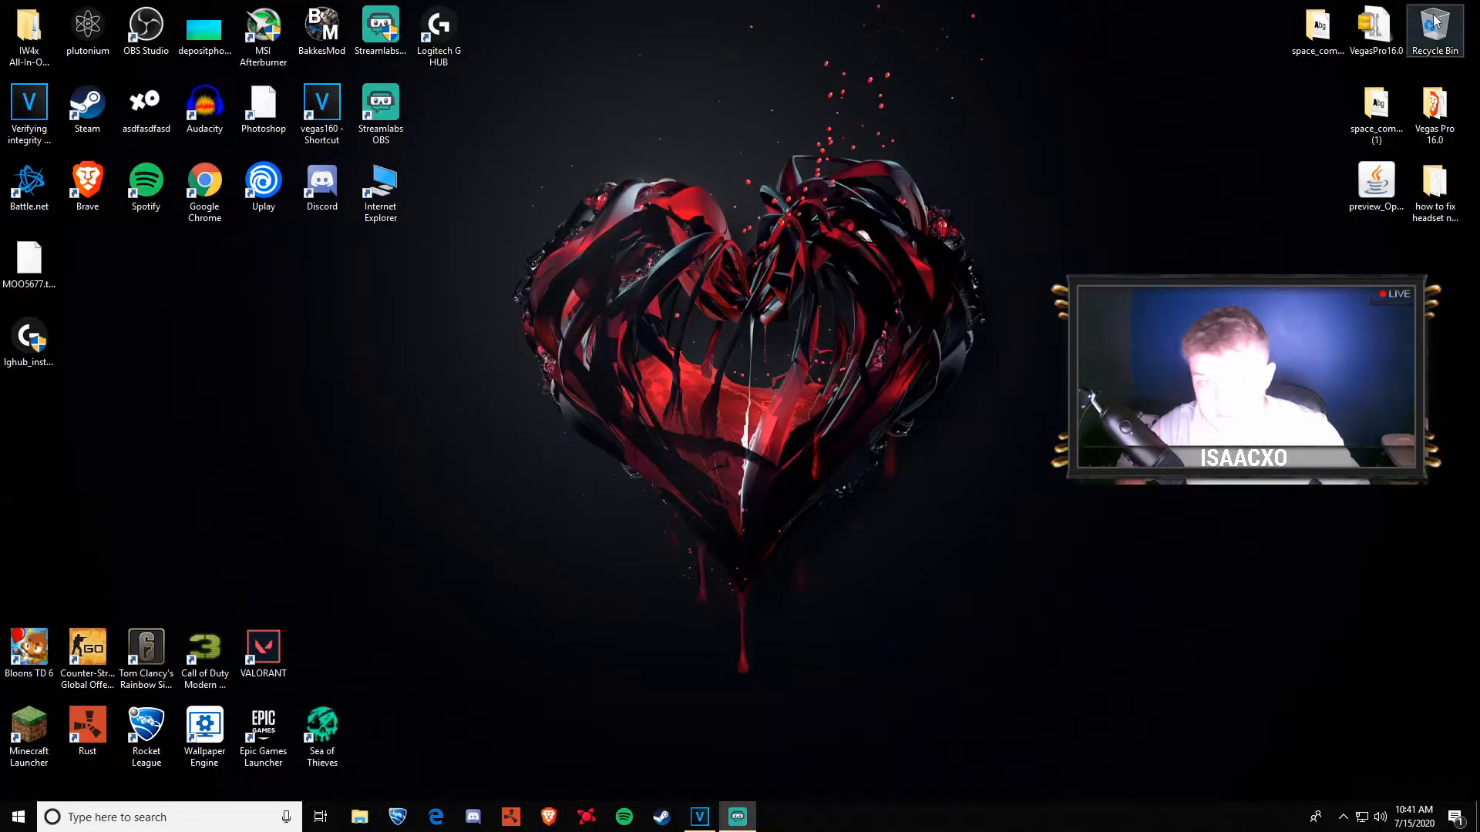
# Run lghub_installer and exit at the 'software already exists' notice
pyautogui.moveTo(28, 340); pyautogui.dragTo(673, 36)
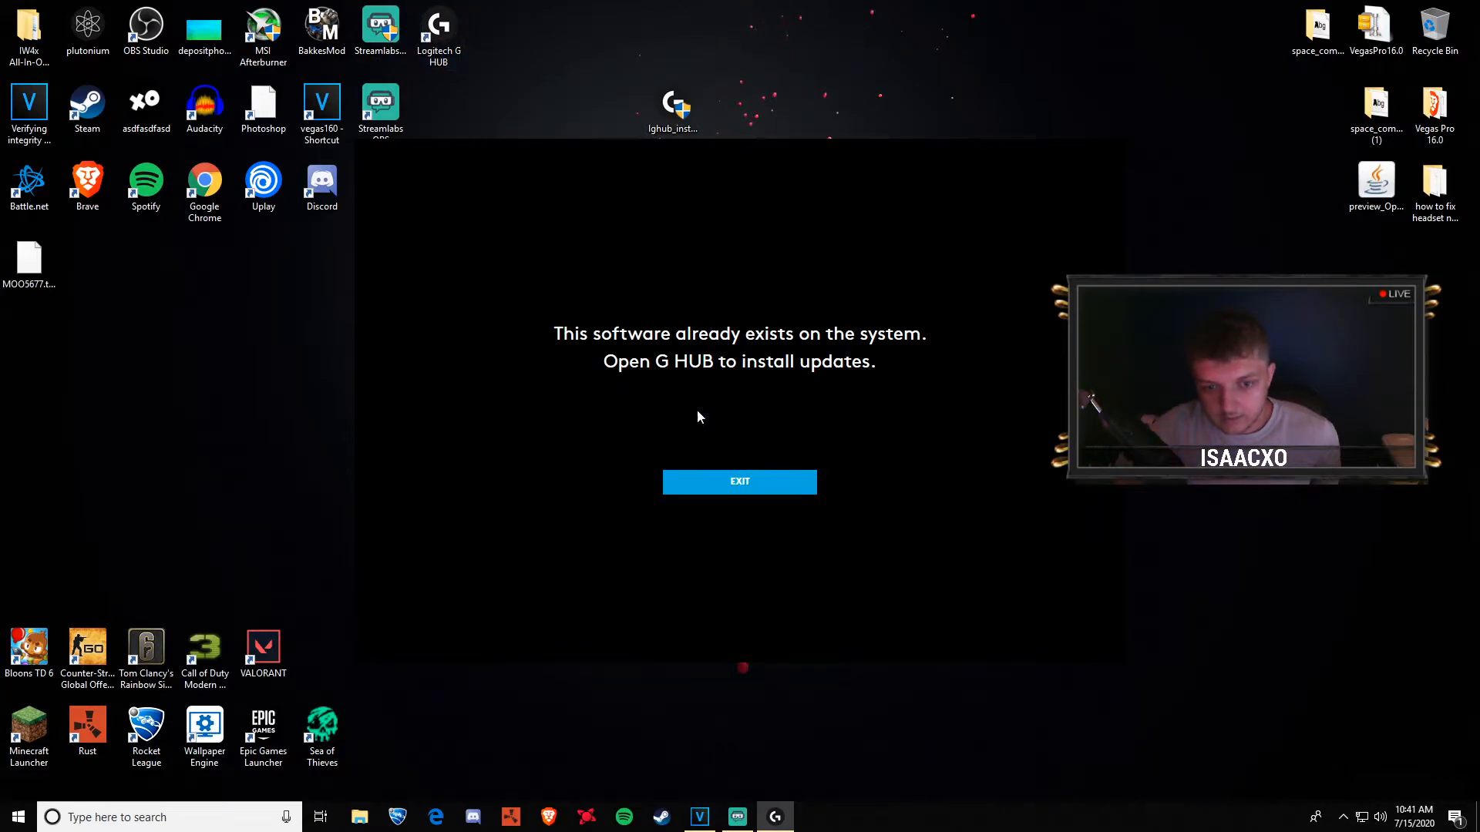
pyautogui.click(739, 481)
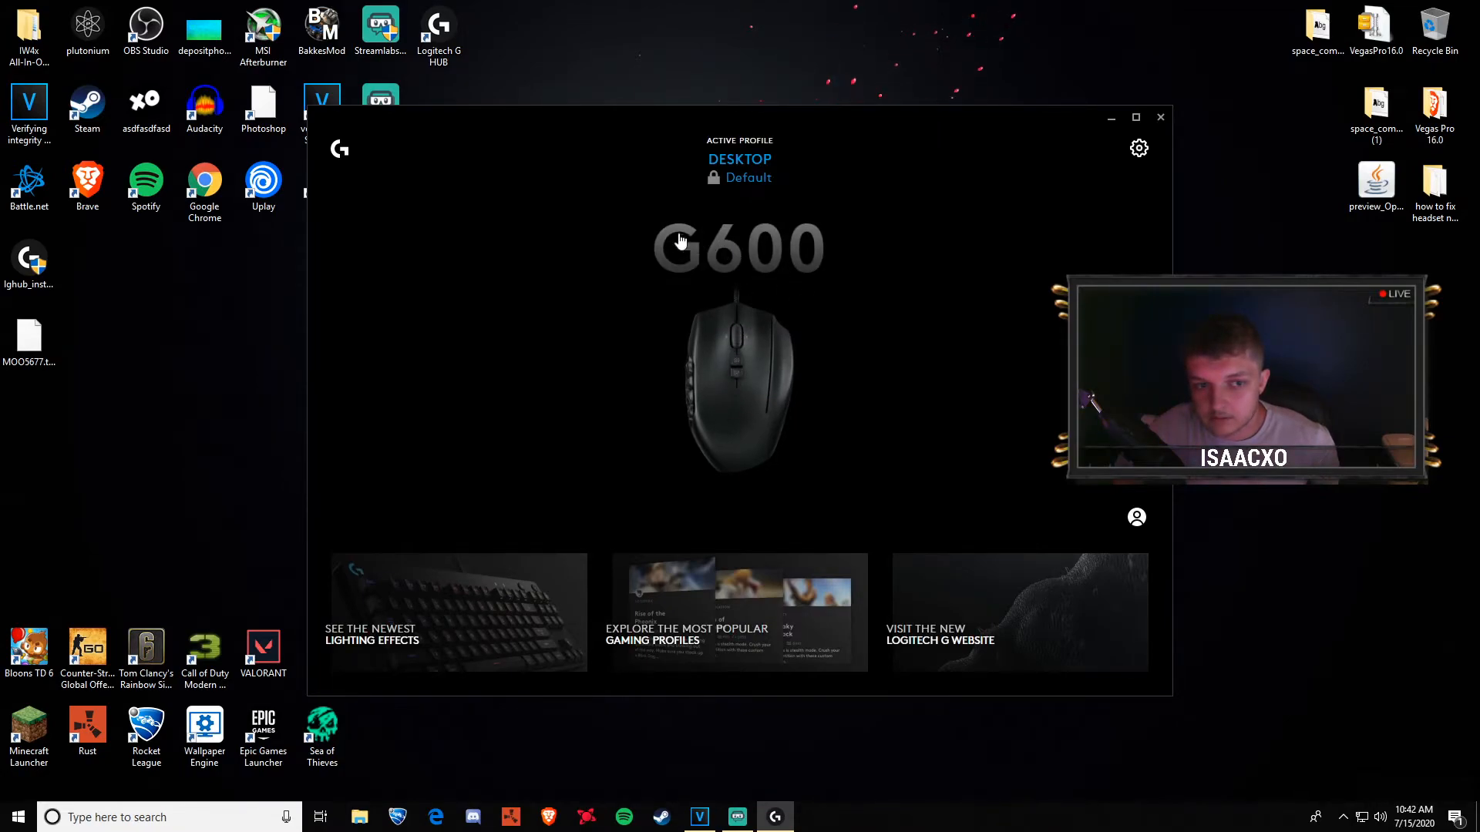
pyautogui.moveTo(774, 318)
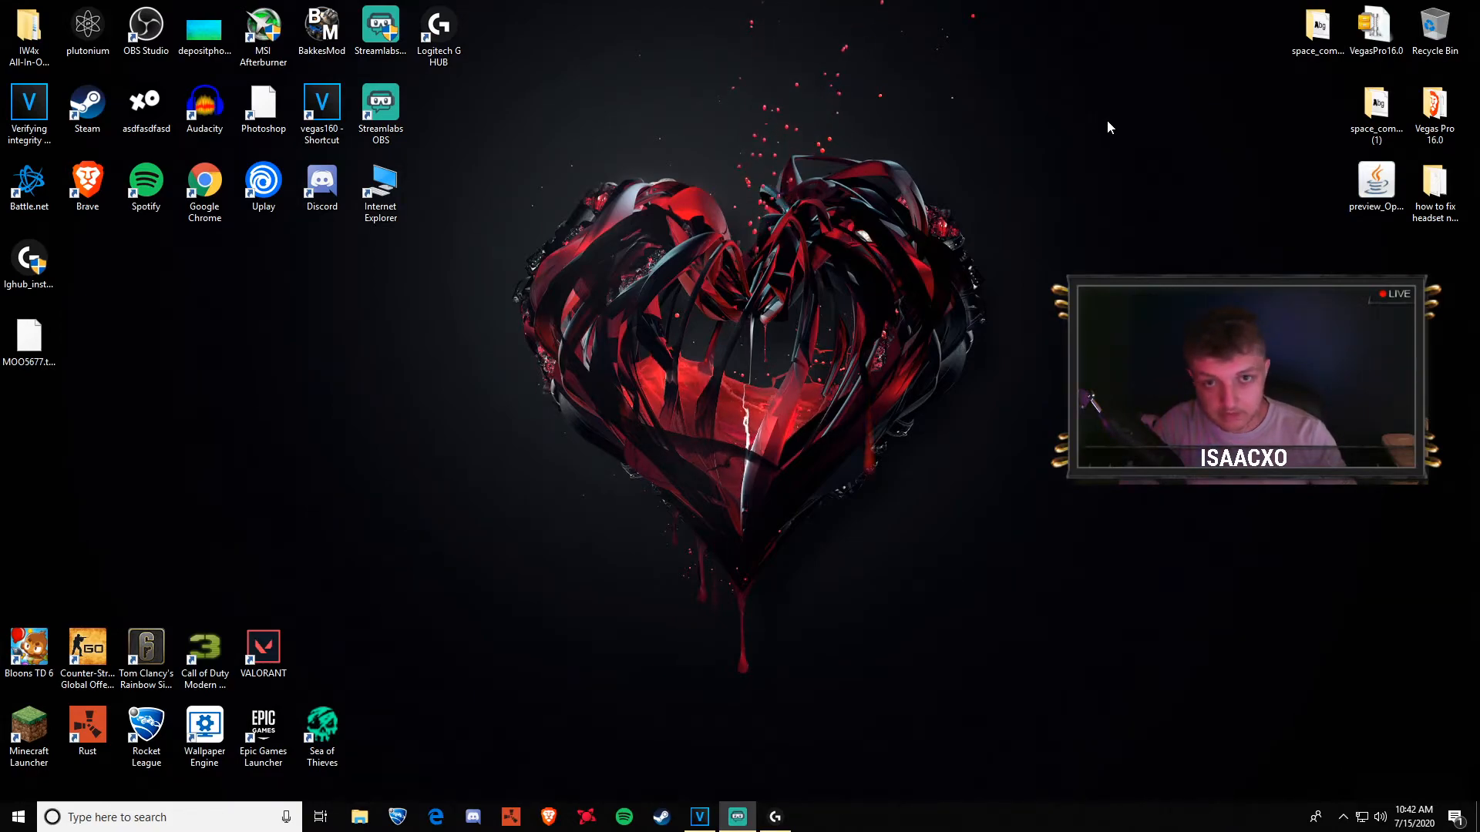
# Search 'LOG' in the Start menu and launch Logitech G HUB
pyautogui.click(15, 817)
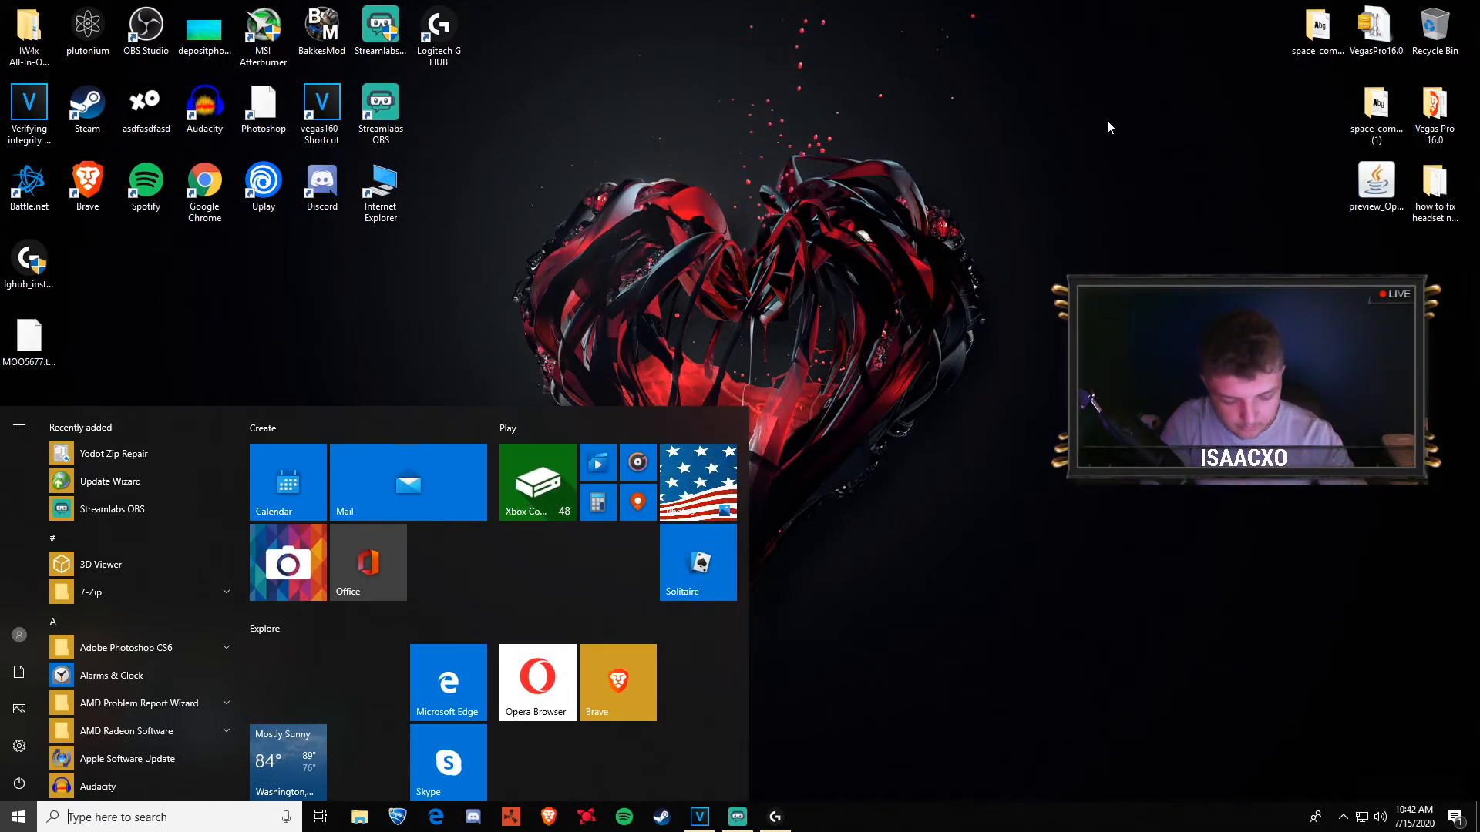
pyautogui.write('LOG')
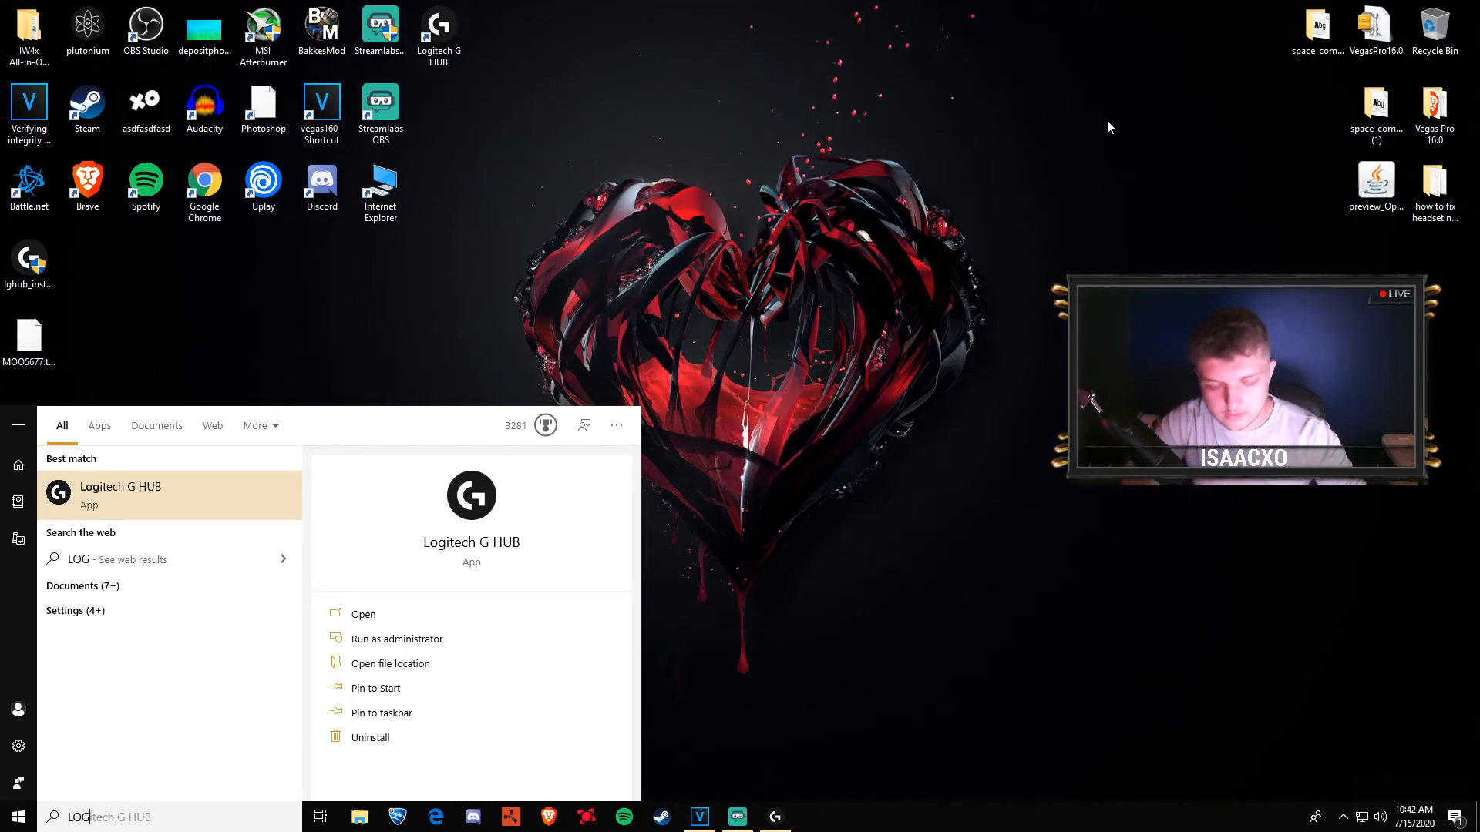
pyautogui.click(362, 614)
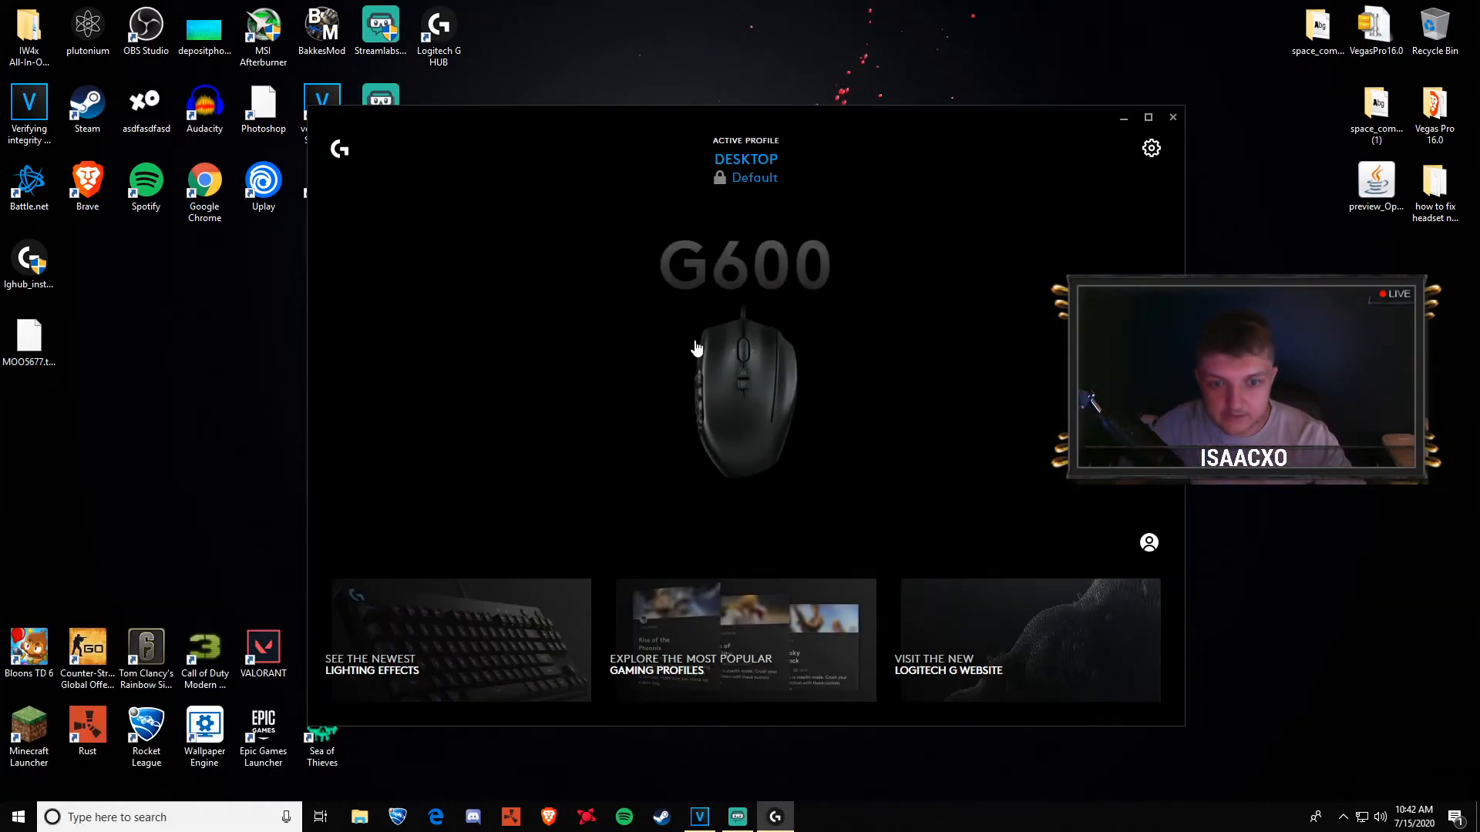
pyautogui.moveTo(717, 308)
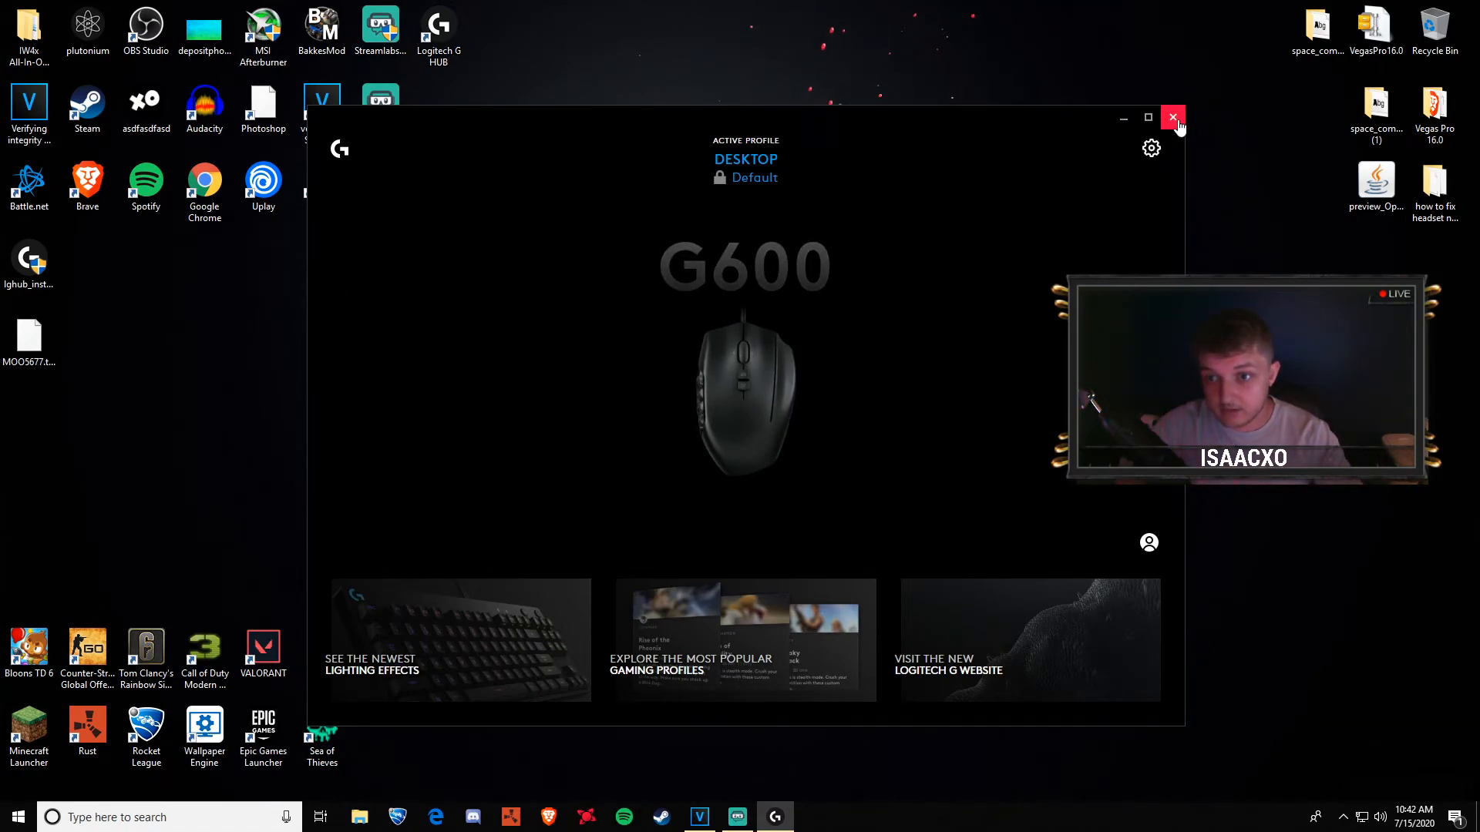
# Close the G HUB window with its top-right X
pyautogui.click(1173, 117)
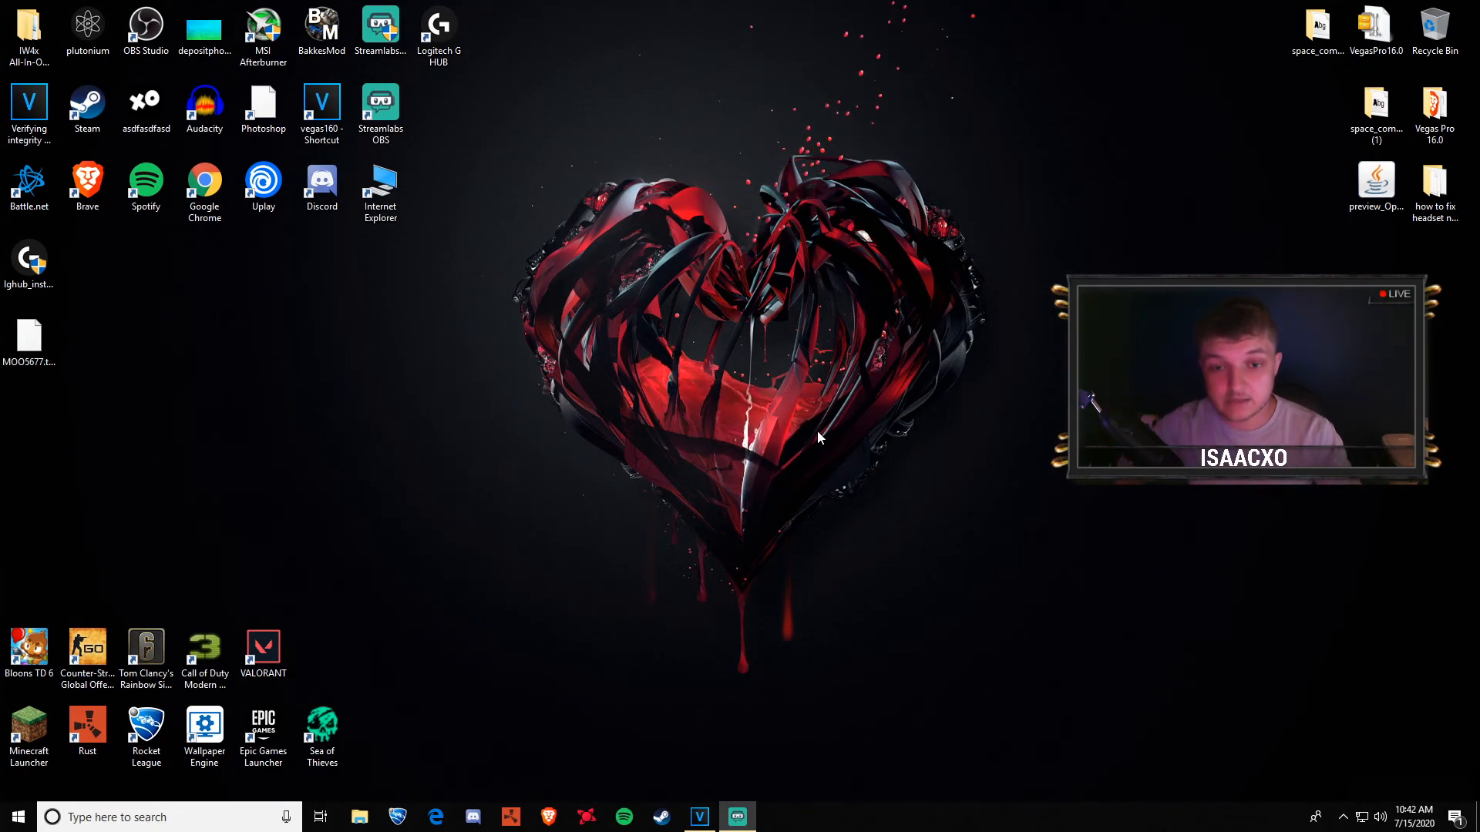
pyautogui.moveTo(765, 404)
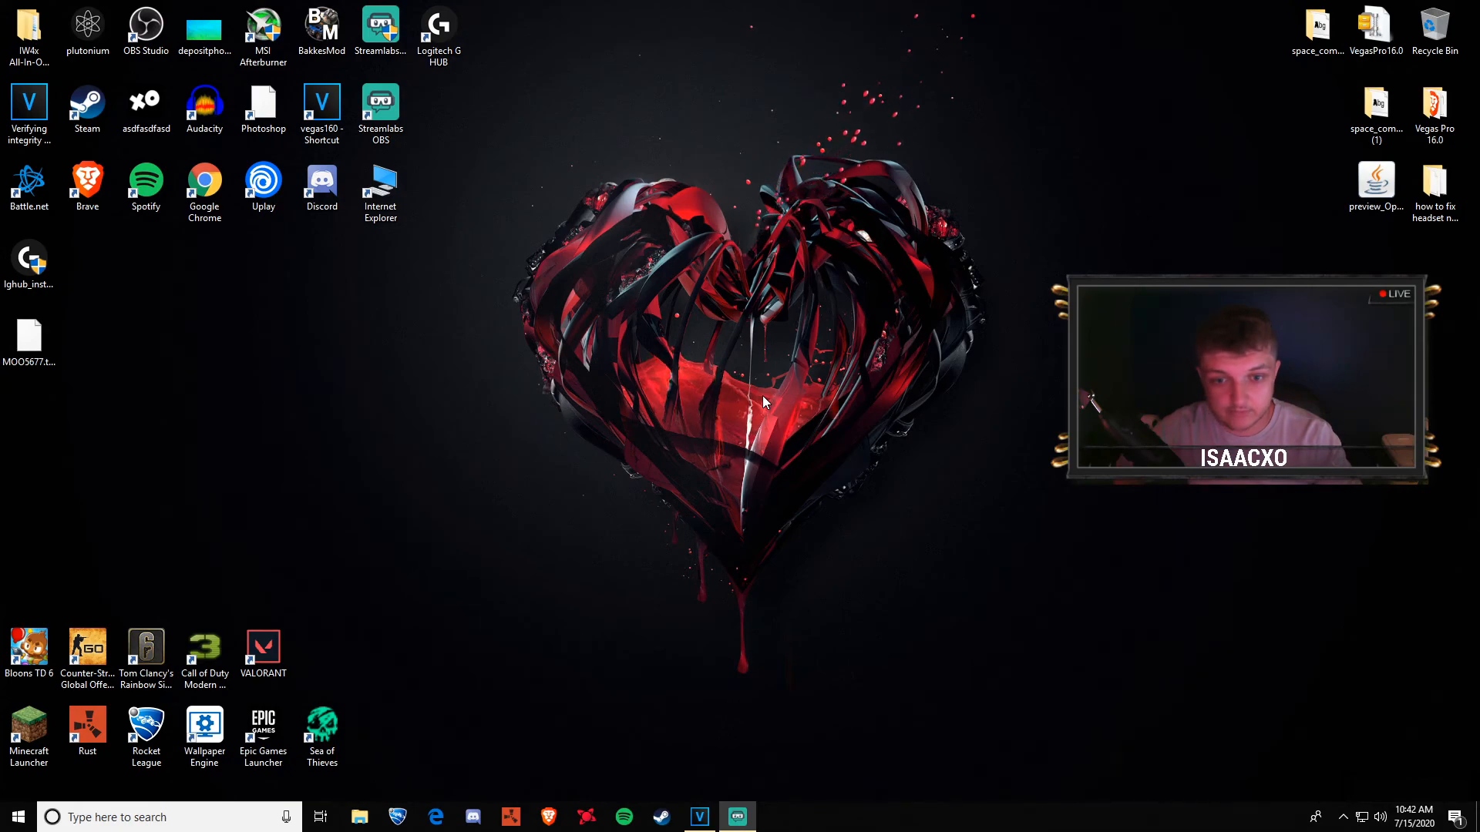
pyautogui.moveTo(474, 394)
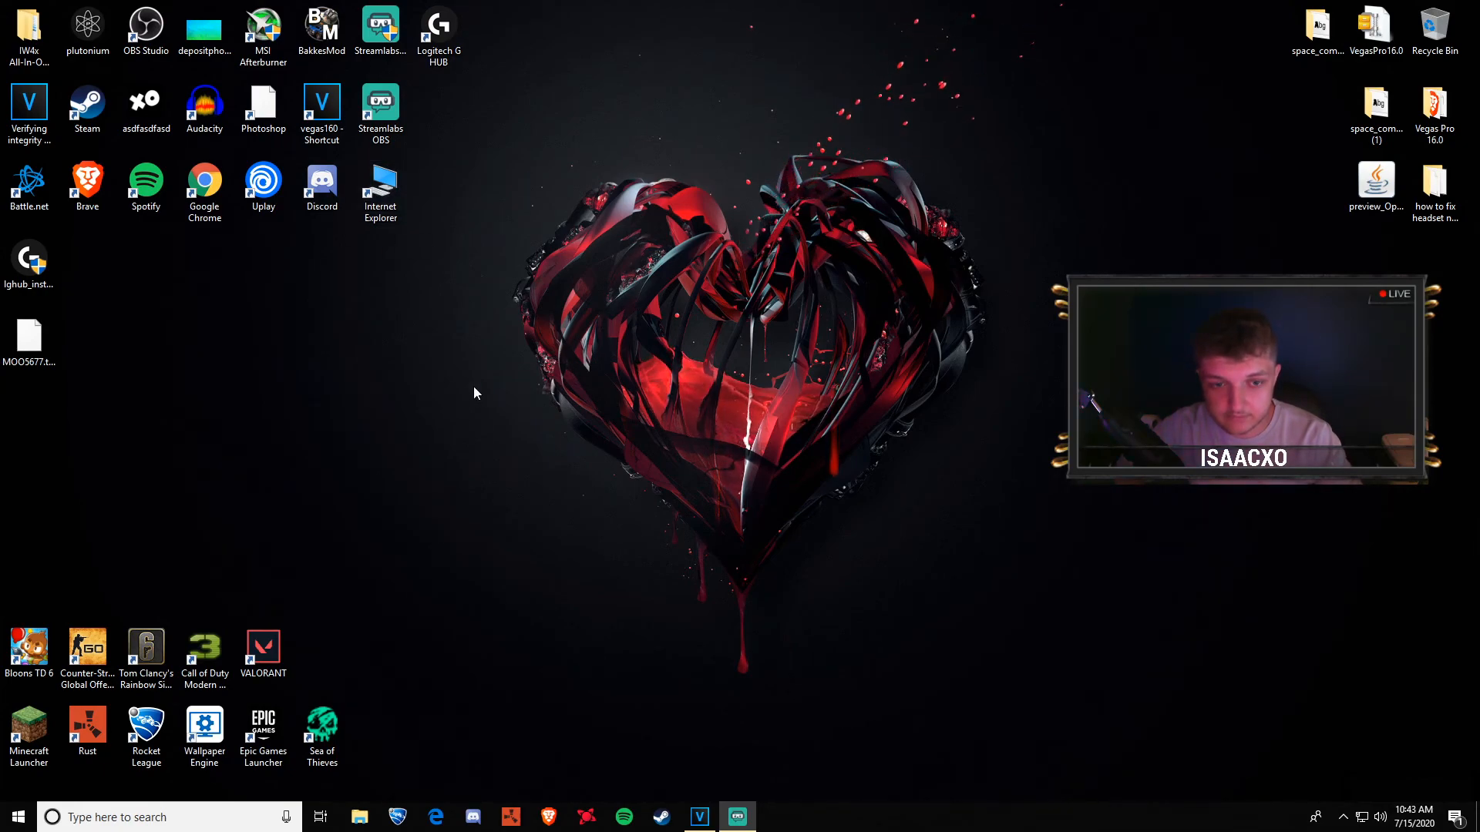
pyautogui.moveTo(524, 501)
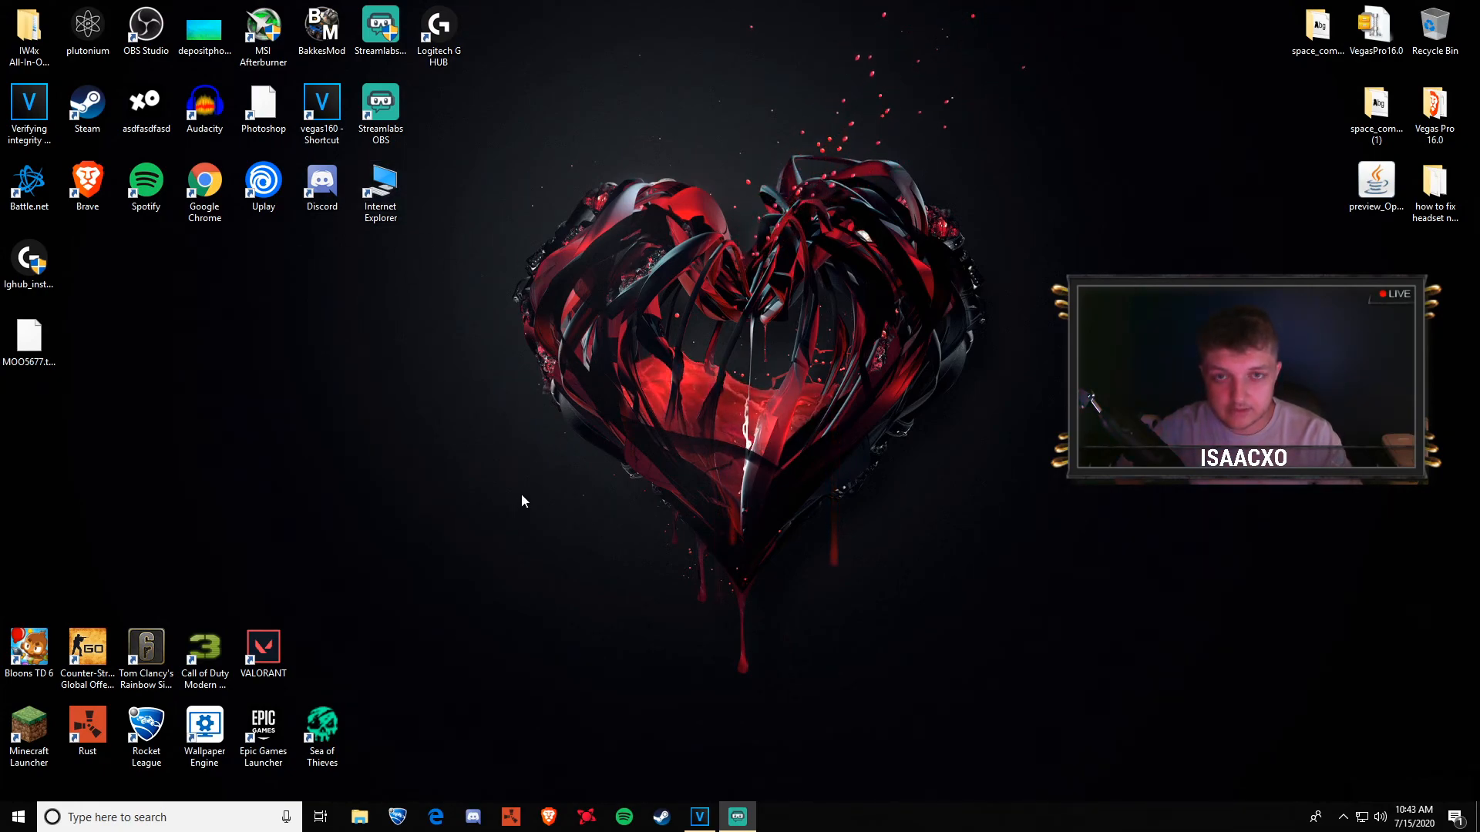